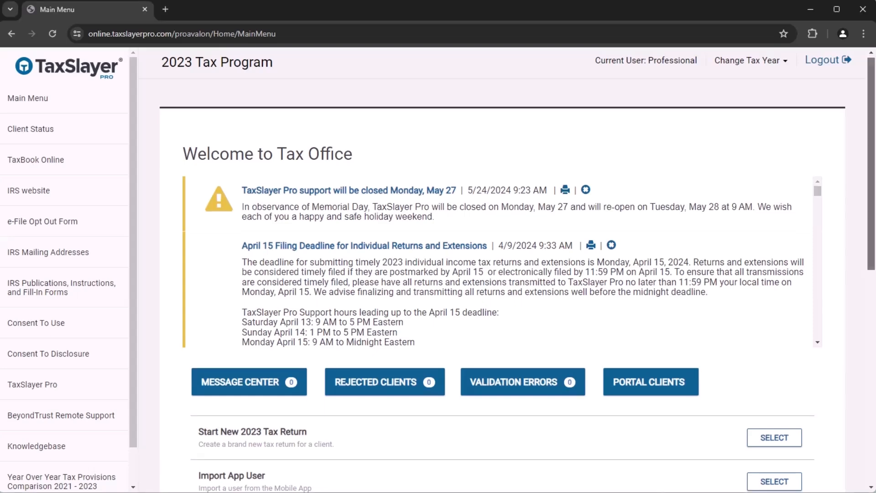
Scroll the Main Menu and open Configuration to reach Roles & Permissions
scroll(down, 3)
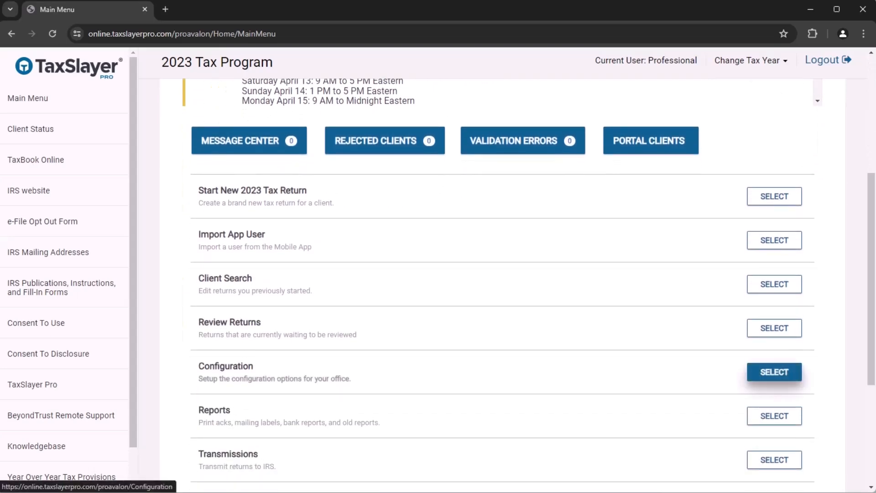
click(774, 372)
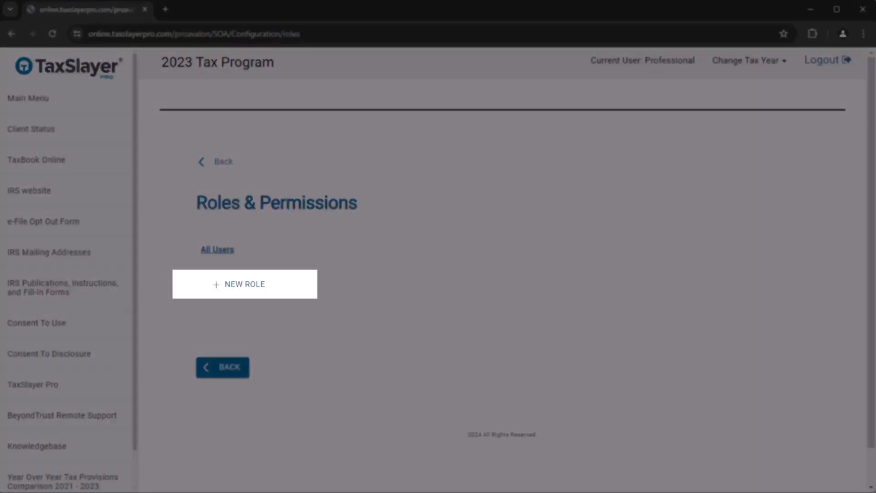
Start a new role named 'Office Preparer', keeping New Role instead of Copy from Template
click(244, 284)
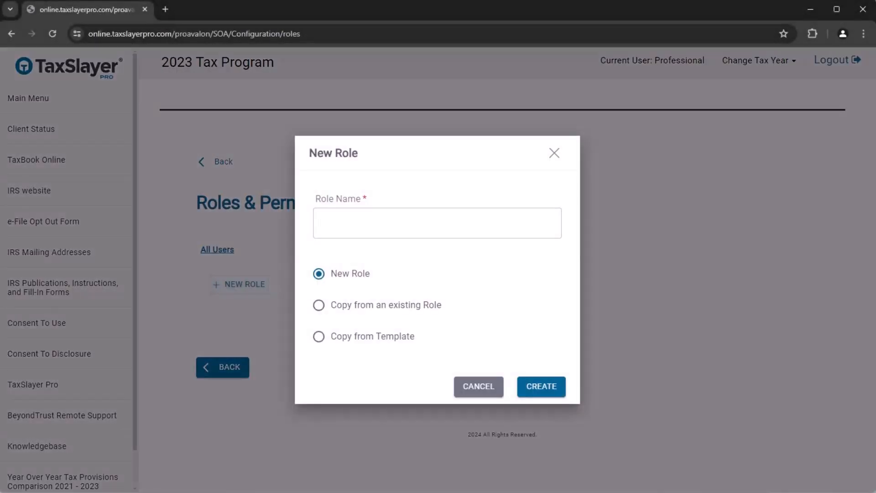
click(436, 222)
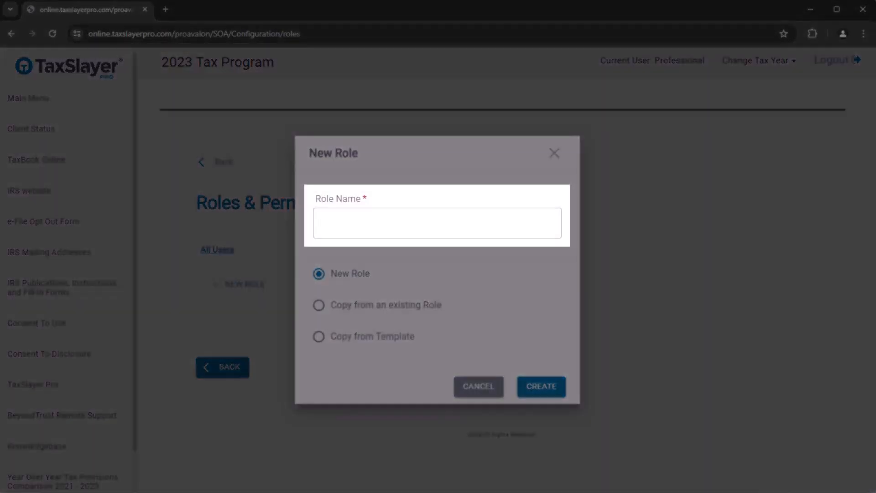
text(Office P)
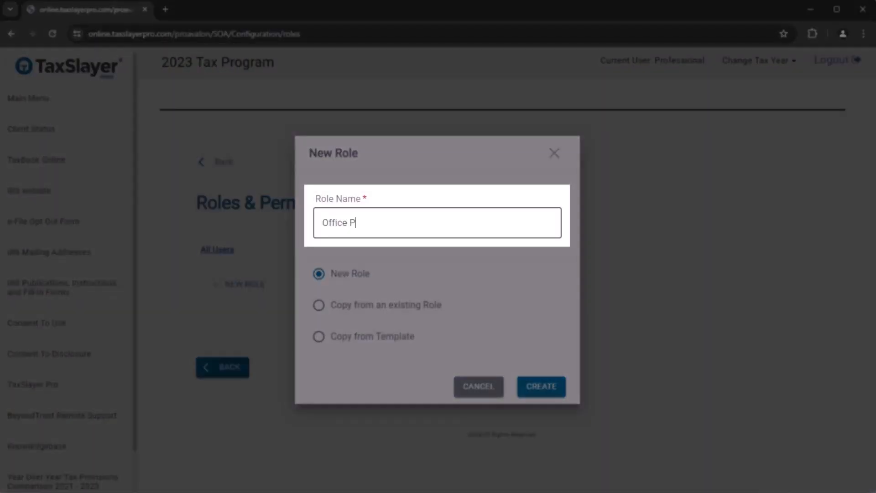
text(reparer)
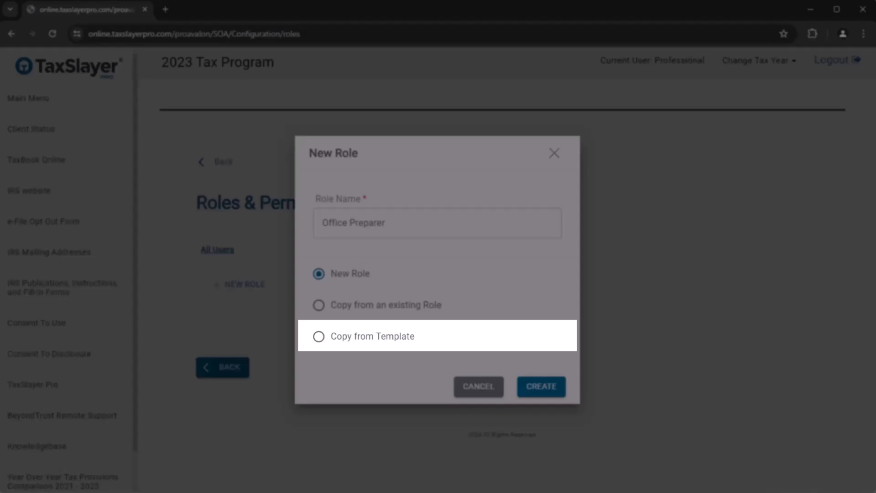
click(319, 323)
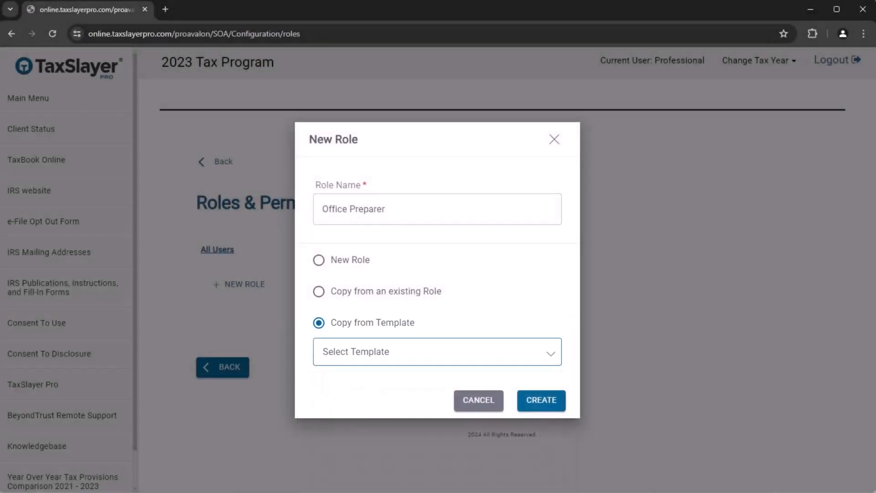
click(318, 259)
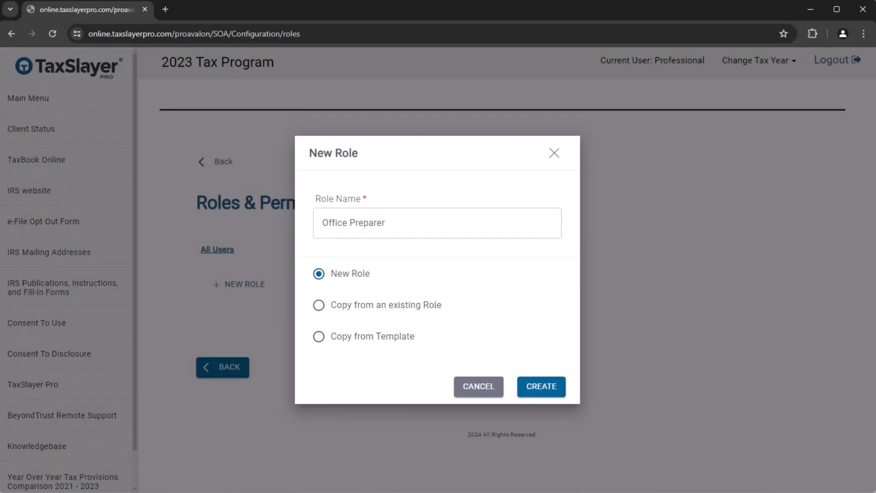
Create the role, then uncheck 'Assign Roles to users' and 'Change the Preparer' permissions
click(540, 386)
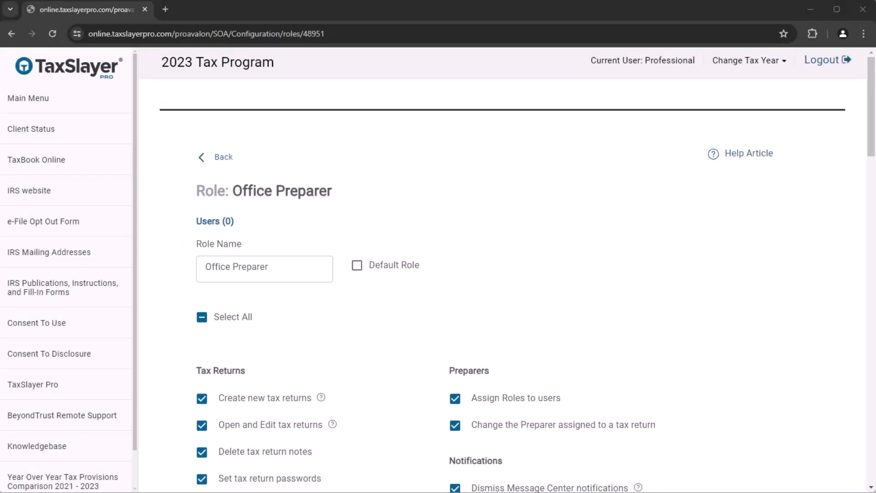
click(214, 221)
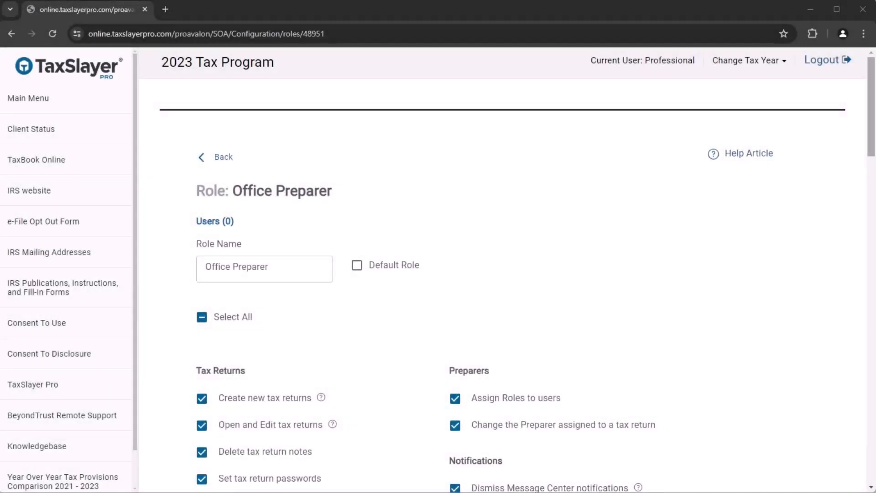
scroll(down, 3)
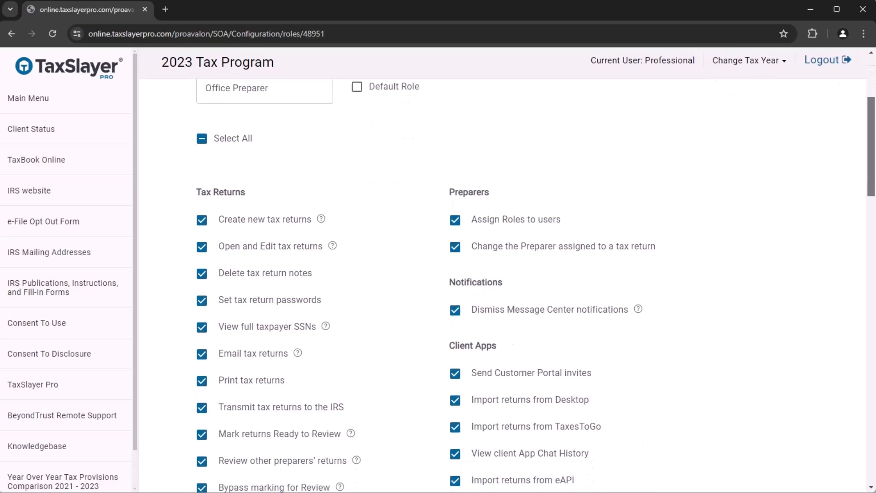
scroll(down, 3)
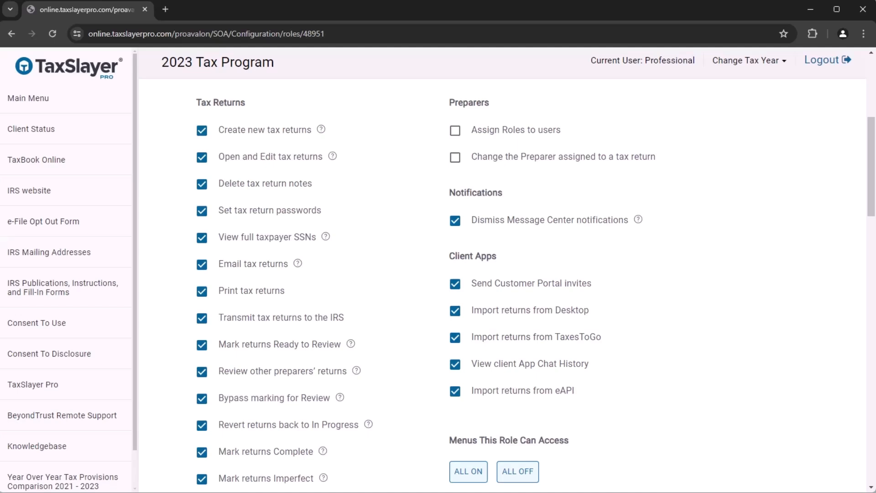
Turn off the Configuration Menu toggle under Menus This Role Can Access
scroll(down, 3)
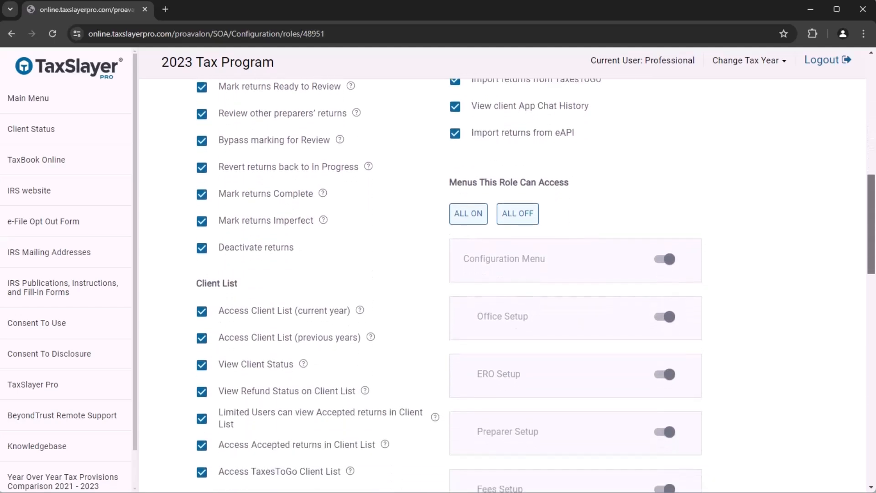
scroll(down, 3)
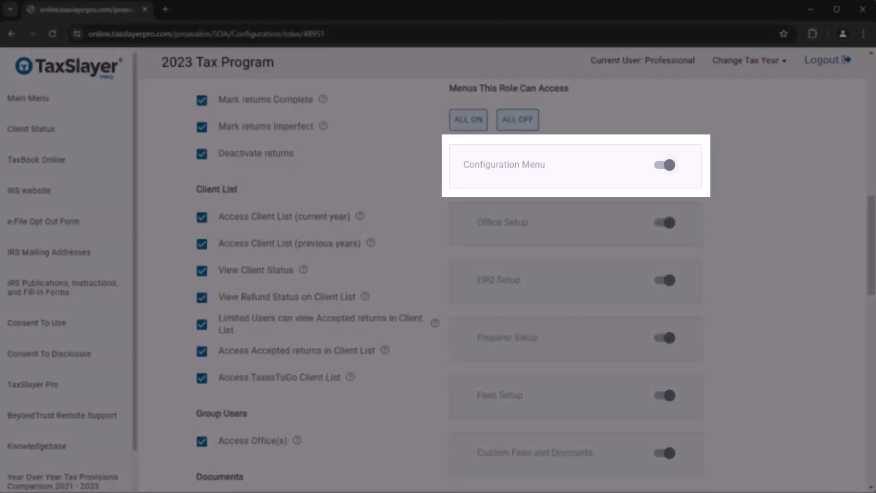
click(664, 165)
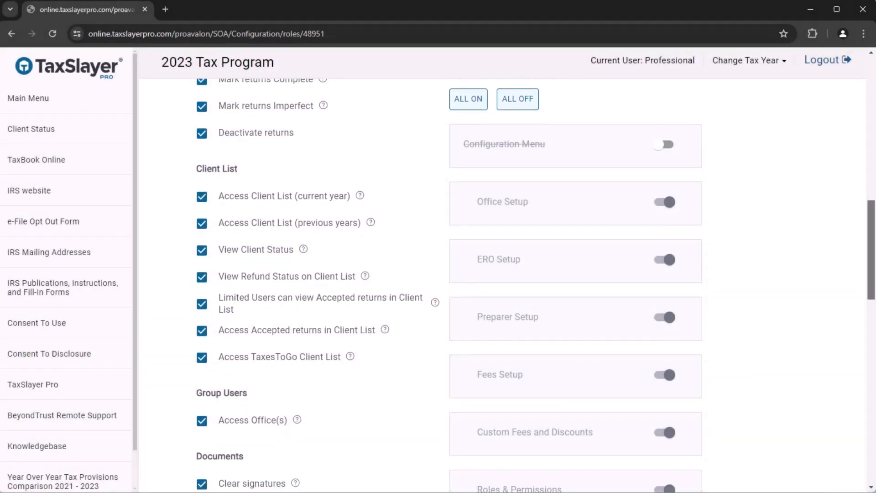
scroll(down, 3)
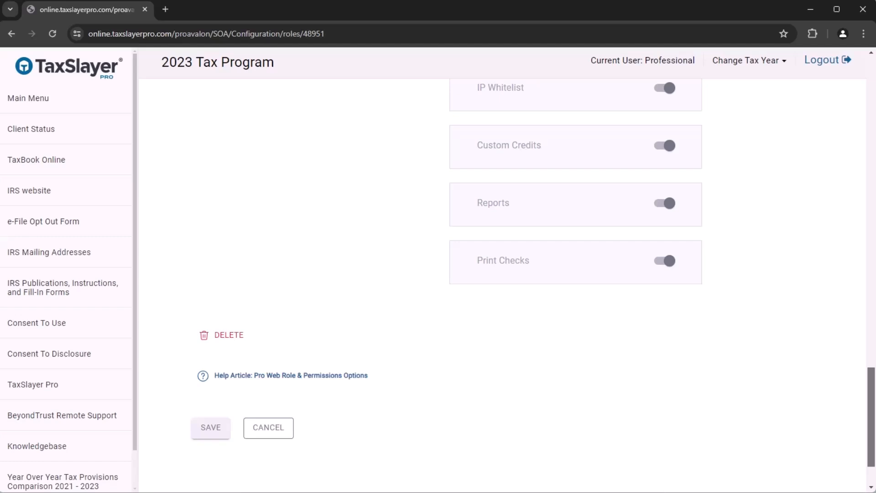
scroll(down, 3)
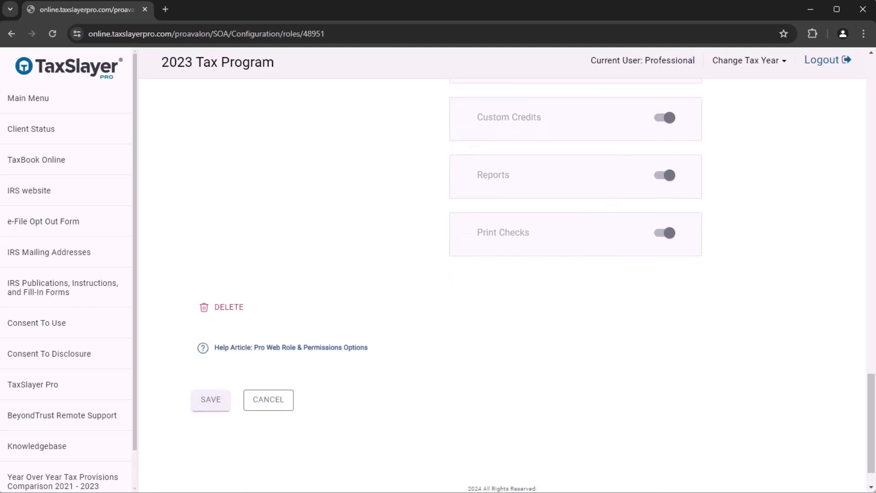
Save the Office Preparer role and confirm Apply Changes in the Edit Role dialog
click(211, 399)
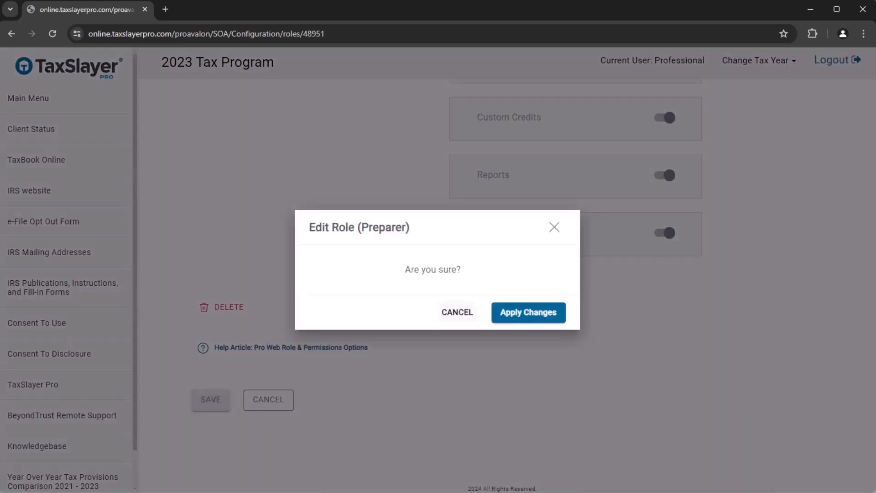
click(527, 312)
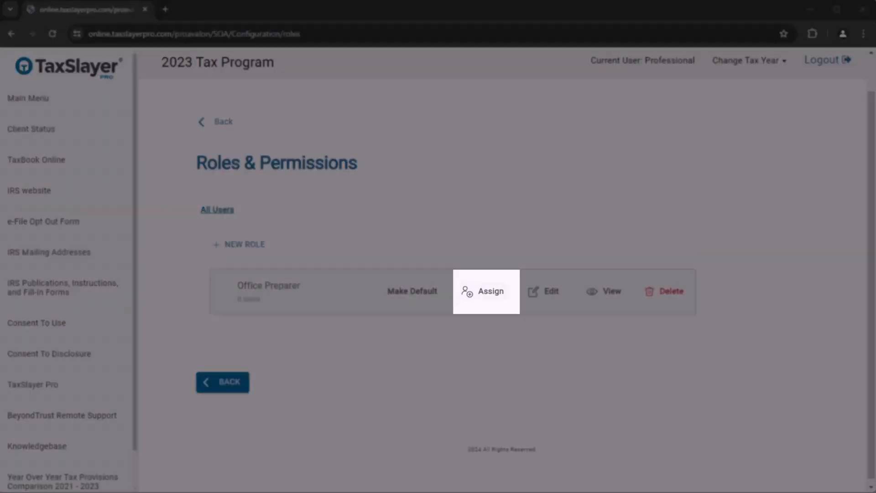
Check the Office Preparer user, apply the change, and go back to Roles & Permissions
click(490, 291)
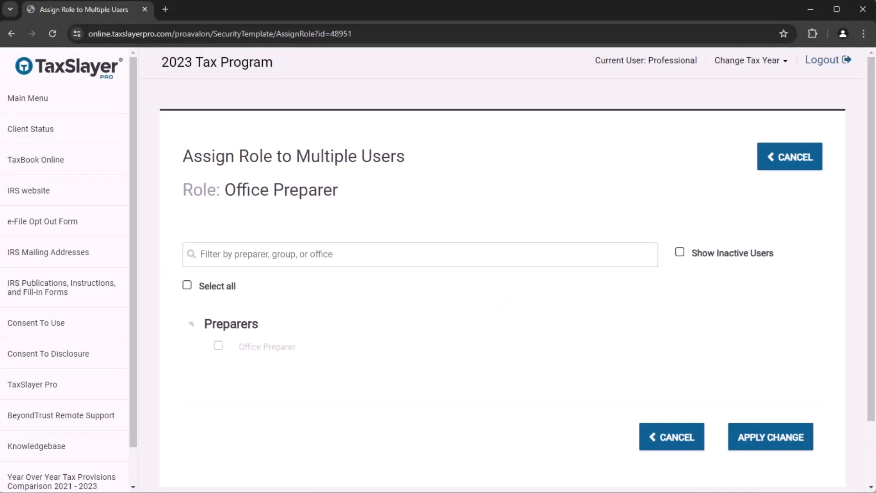
click(191, 324)
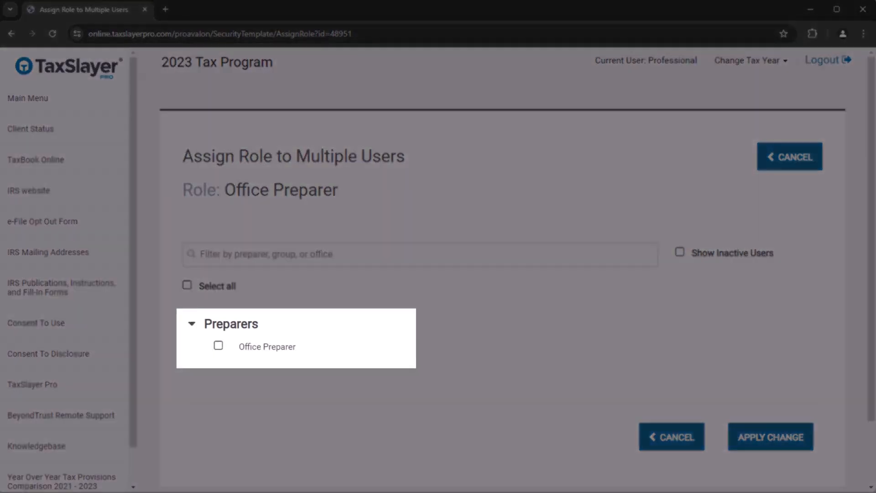
click(219, 346)
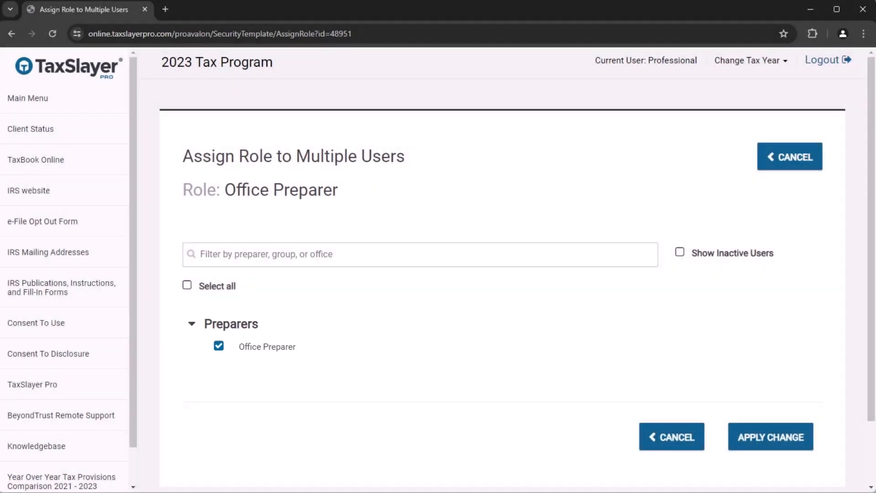
click(770, 436)
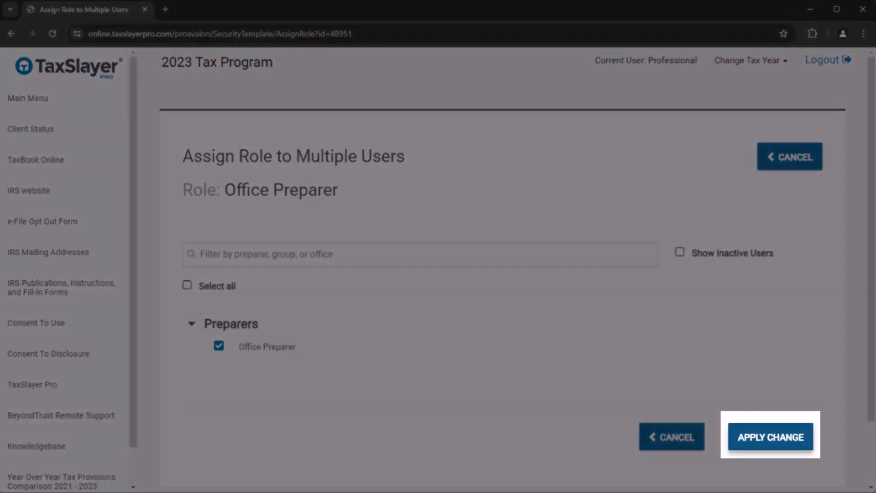
click(770, 436)
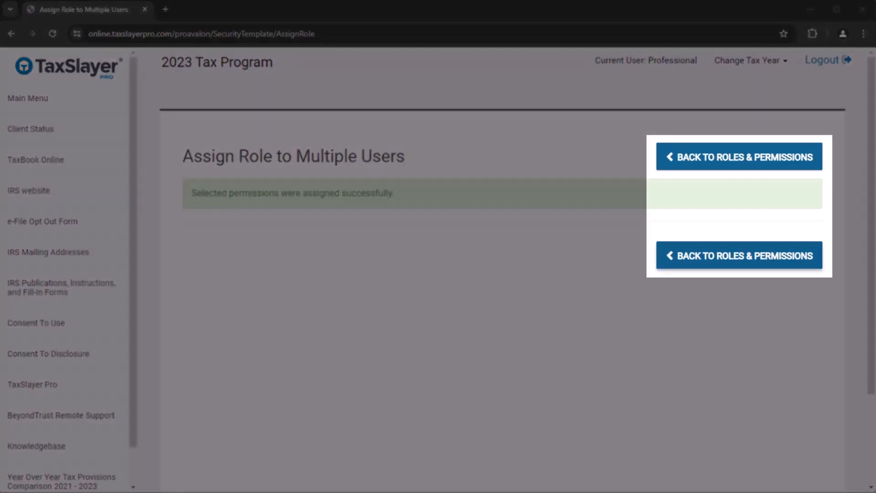
click(738, 156)
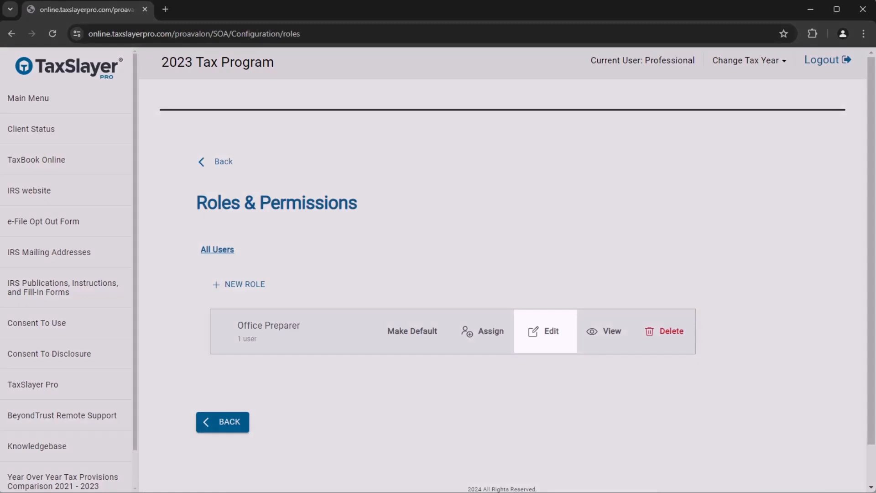
Reopen the Office Preparer role, review its permissions, and apply changes to its one user
click(544, 331)
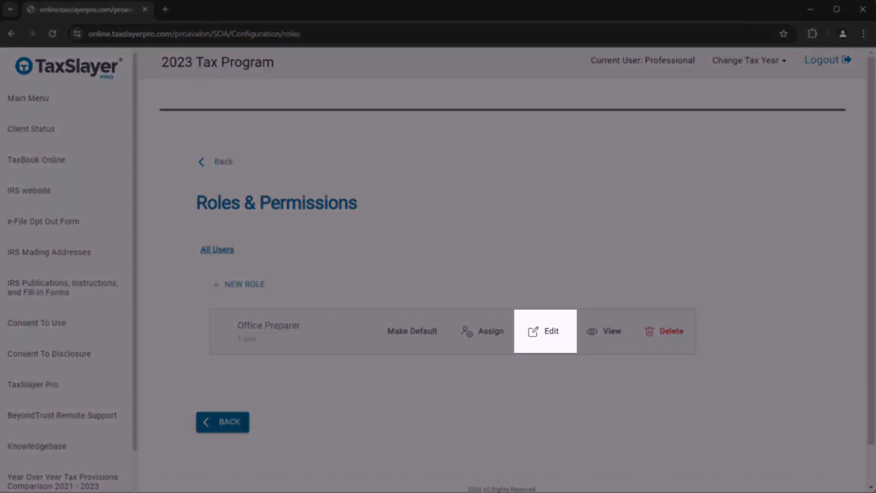
click(545, 331)
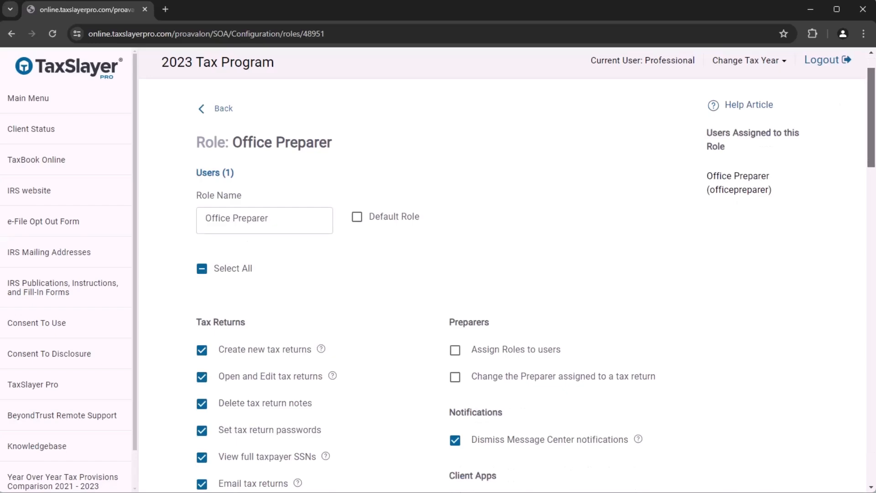
scroll(down, 3)
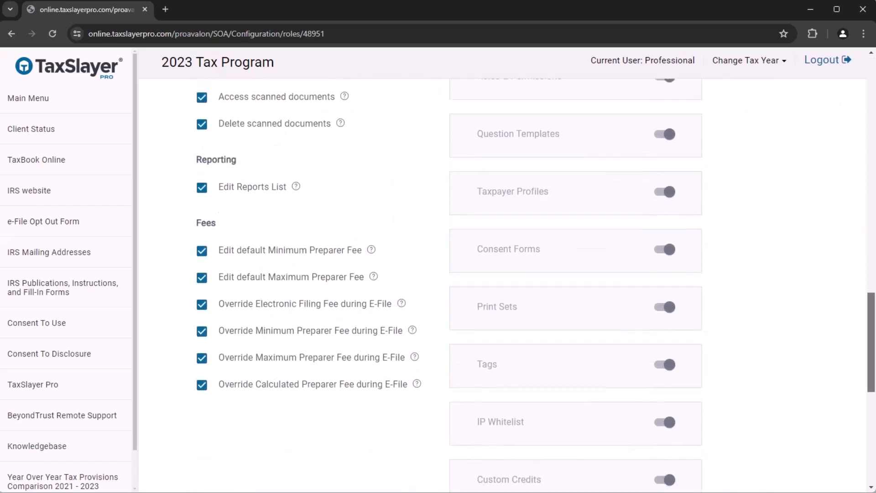
scroll(down, 3)
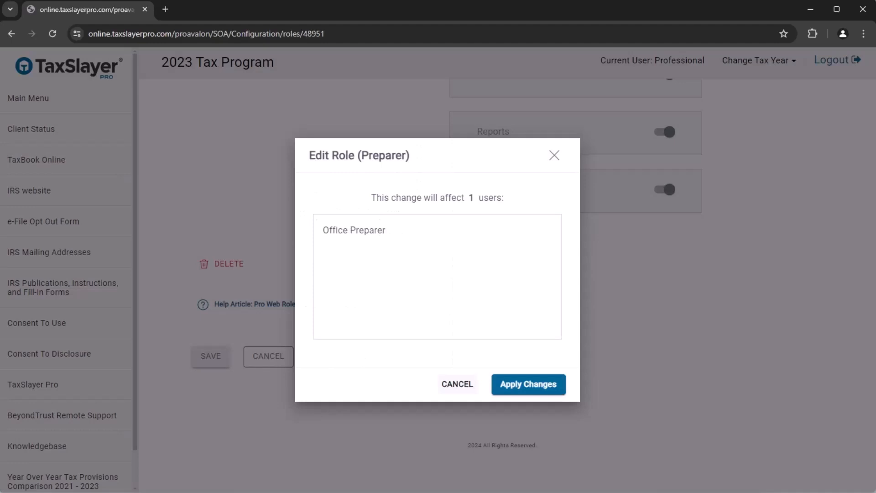
click(527, 384)
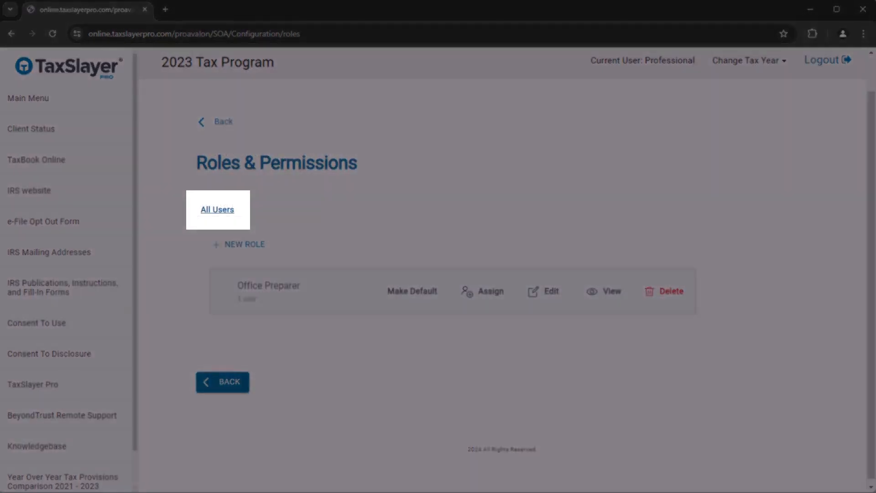
click(217, 209)
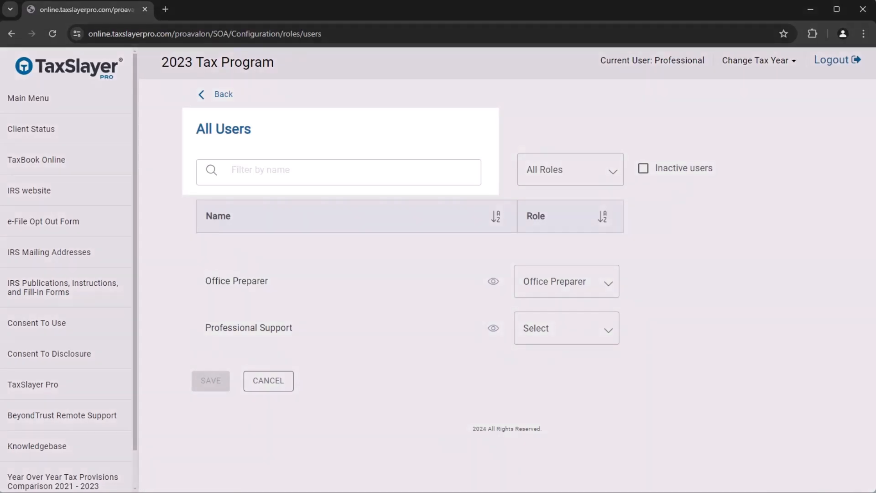
click(338, 172)
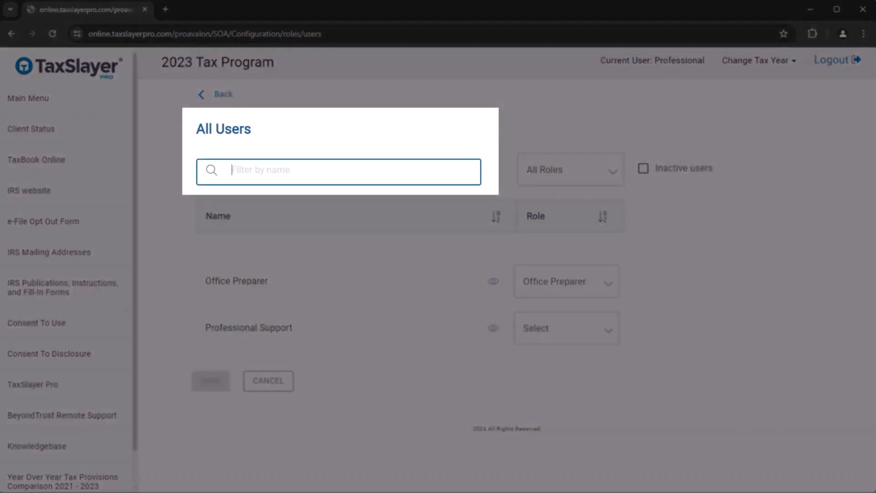
text(Office)
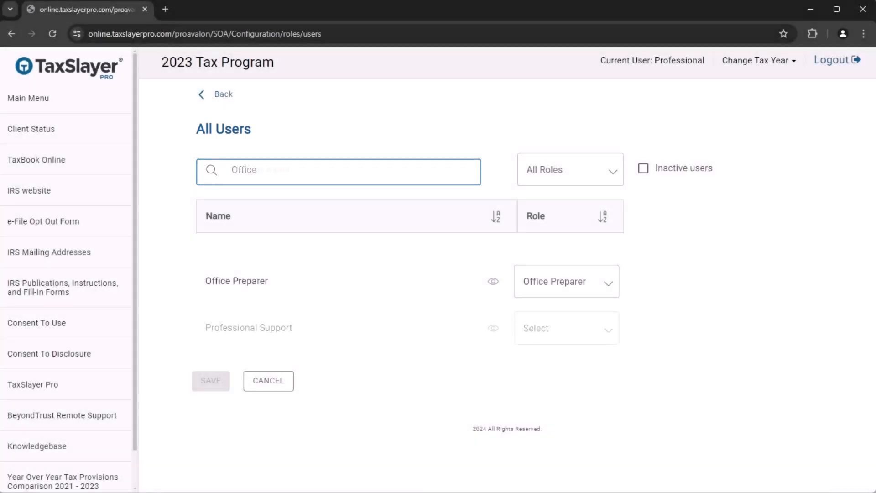
click(569, 170)
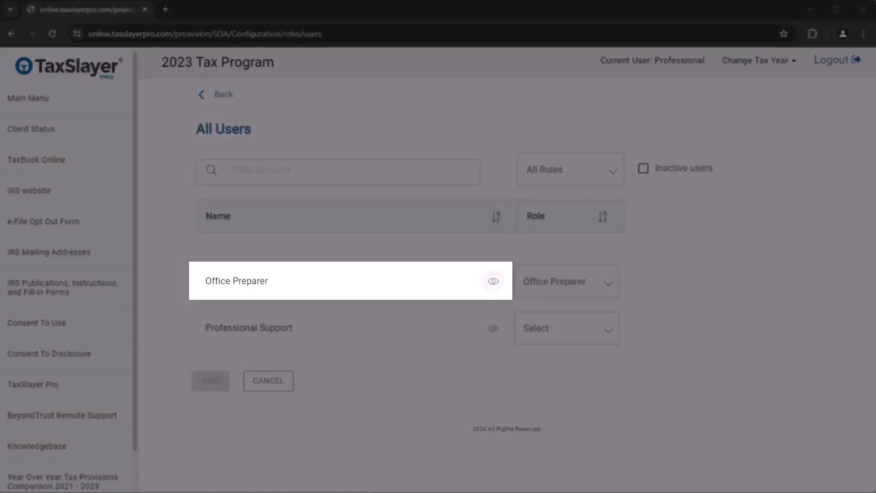
click(492, 281)
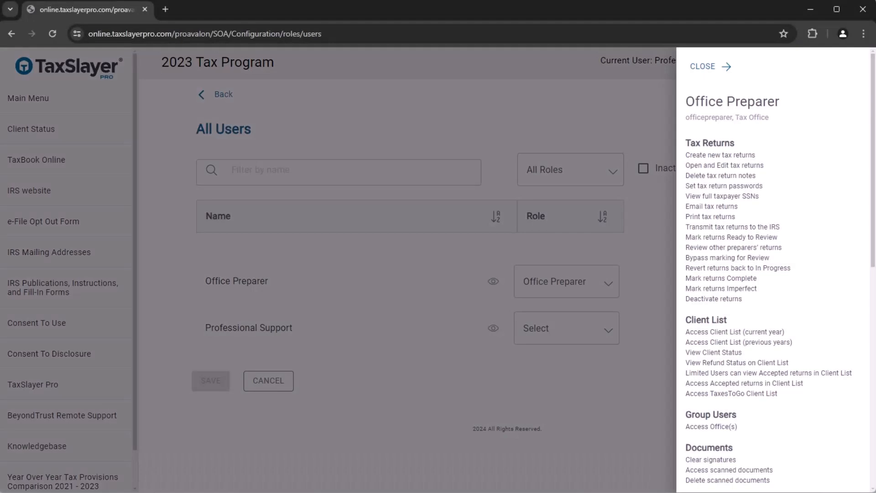
scroll(down, 3)
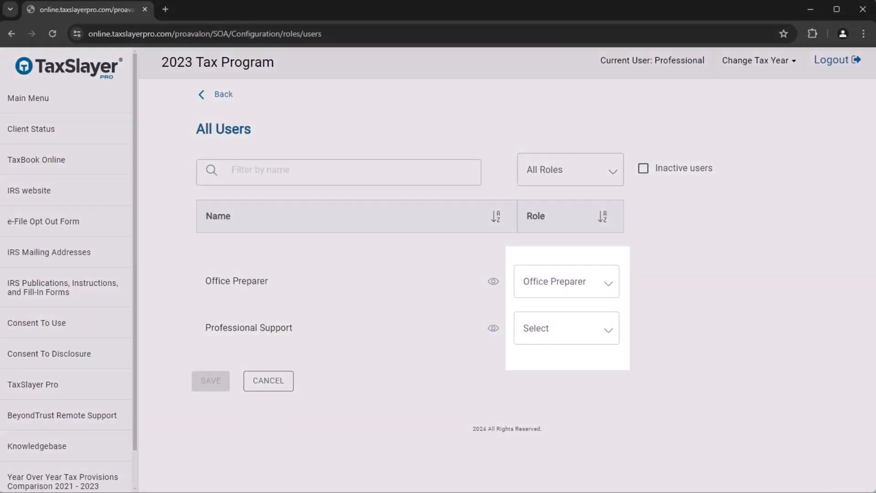
click(564, 328)
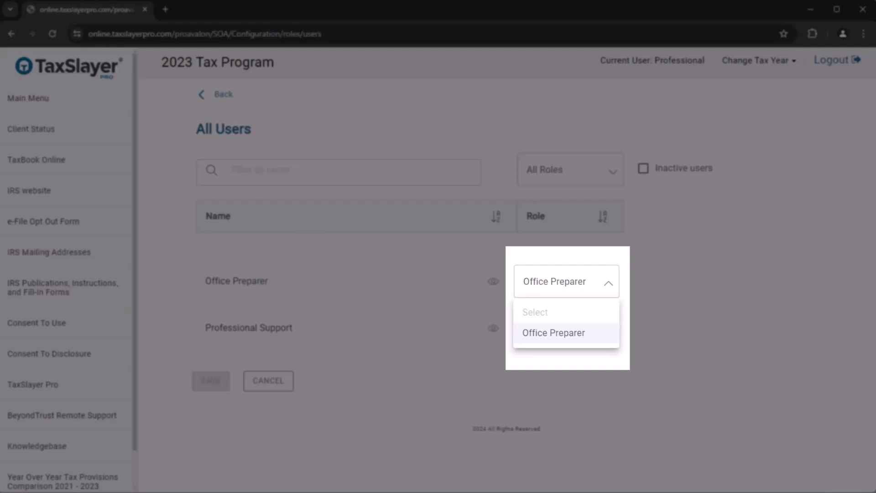
click(553, 333)
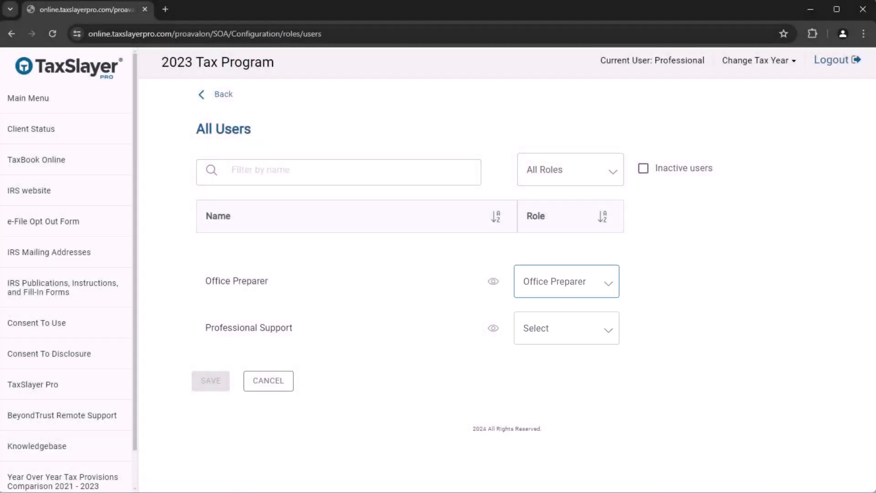
click(215, 94)
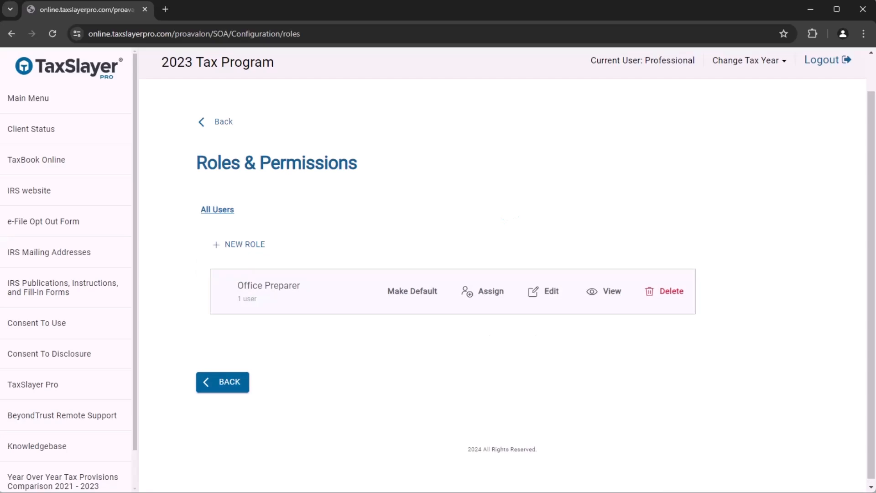
Use Make Default on the Office Preparer role row
click(412, 291)
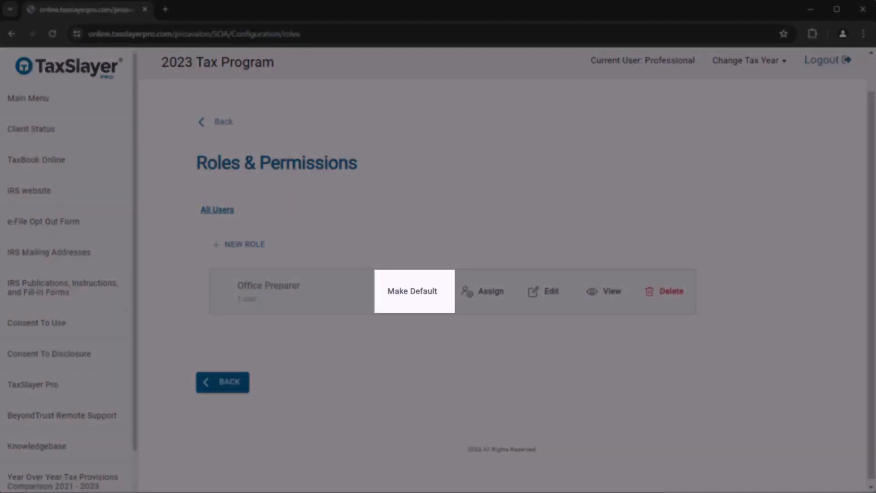
click(411, 291)
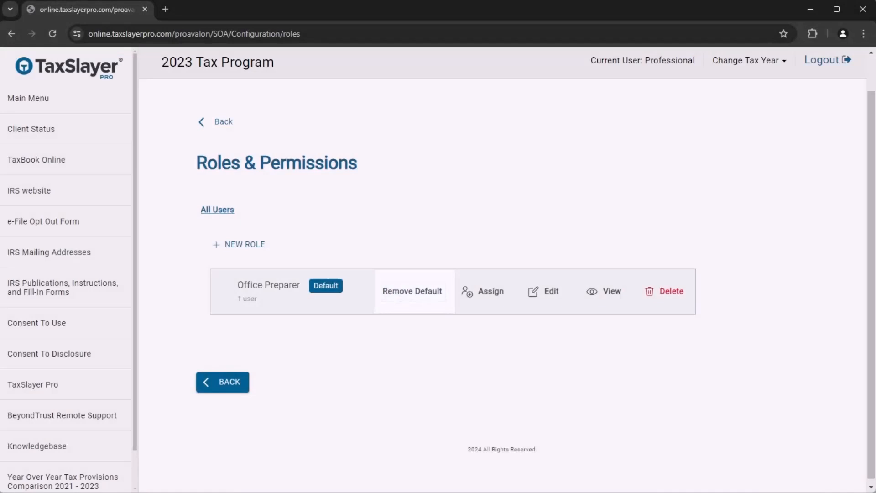